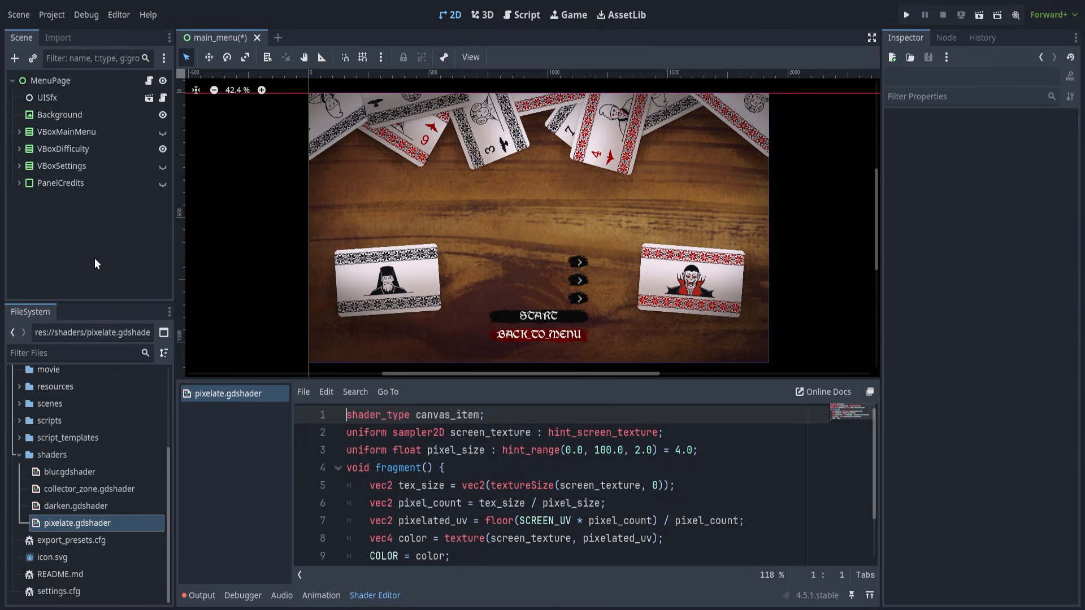
- Create a ColorRect child under MenuPage and expand its Material settings in the Inspector
{"action": "right_click", "coordinate": [51, 80]}
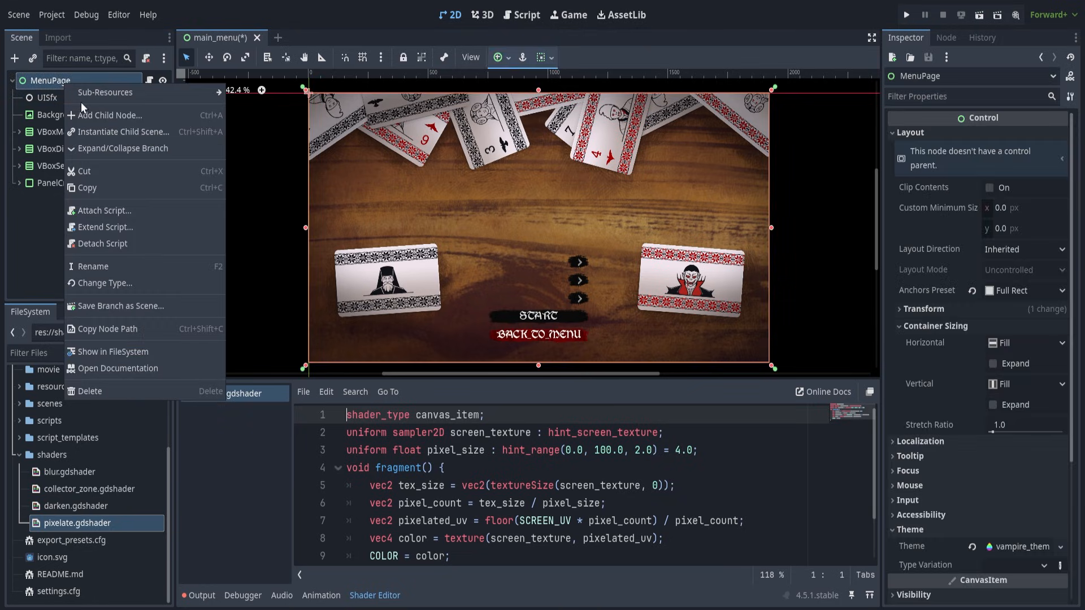
{"action": "left_click", "coordinate": [110, 115]}
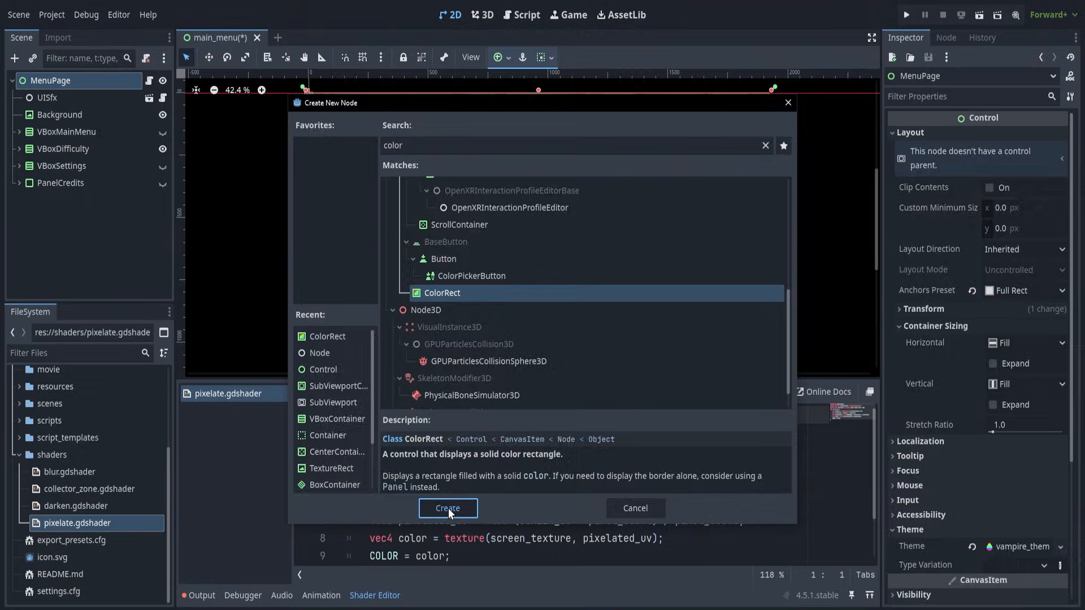
{"action": "left_click", "coordinate": [448, 507]}
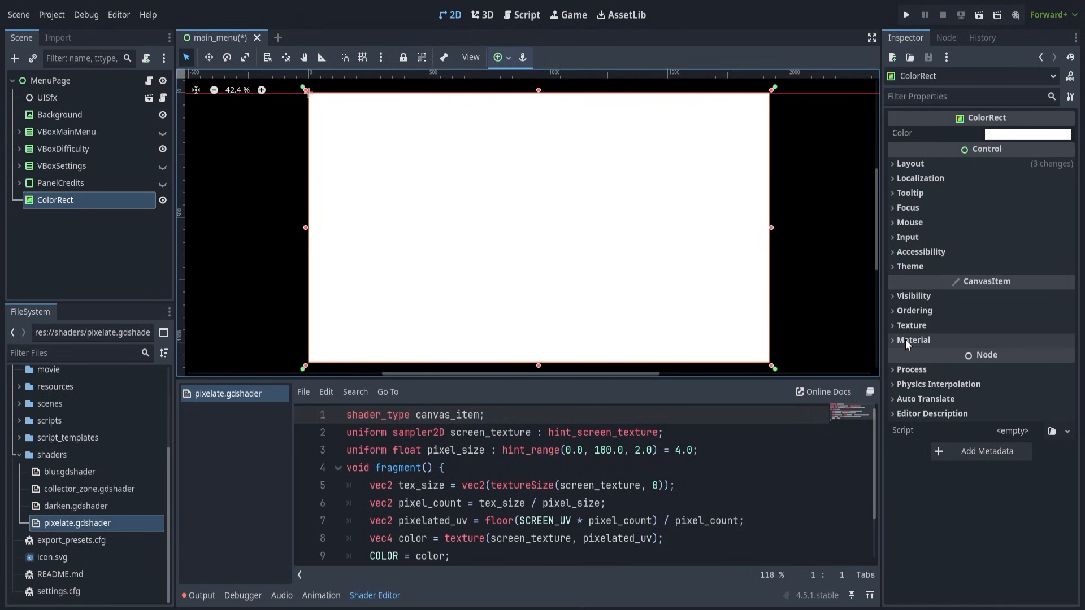
{"action": "left_click", "coordinate": [913, 340]}
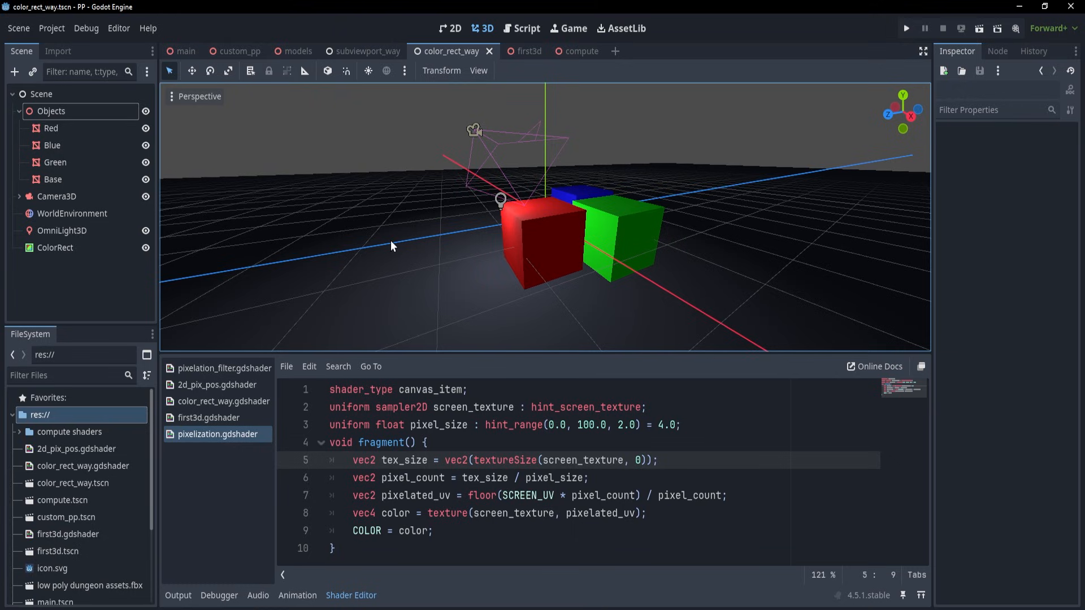
- Run the scene from the 2D view to preview the pixelation, stop it, and zoom onto the MeshInstance3D plane
{"action": "left_click", "coordinate": [449, 29]}
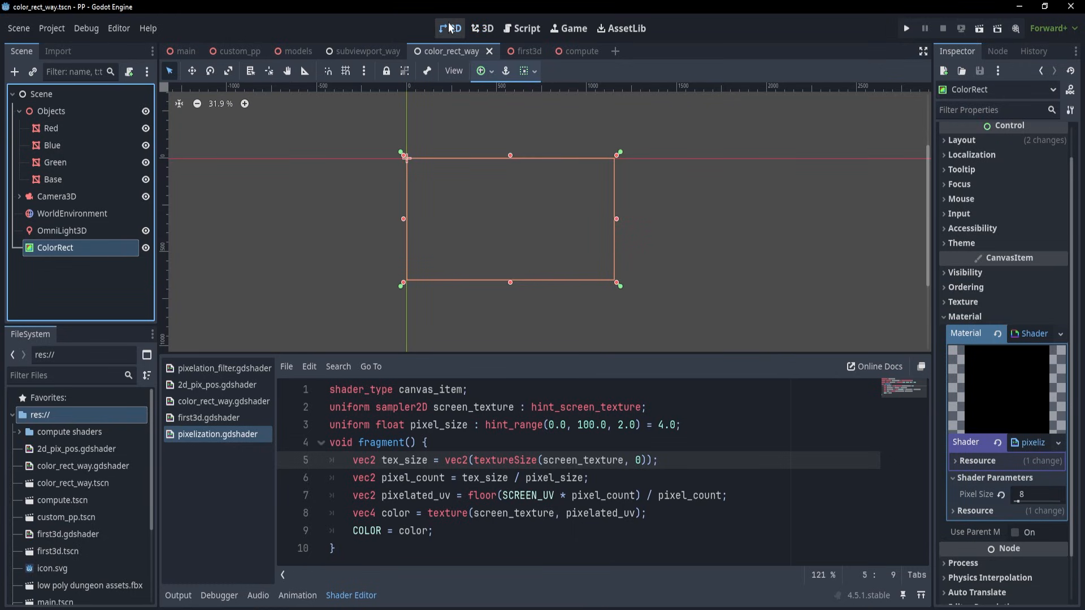
{"action": "left_click", "coordinate": [482, 28]}
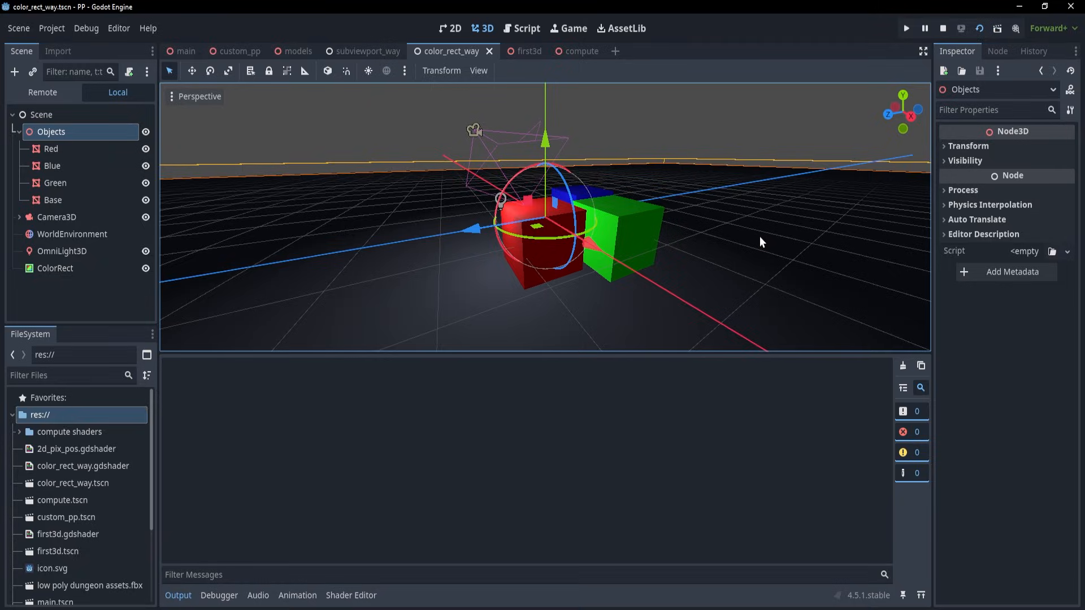
{"action": "left_click", "coordinate": [905, 28]}
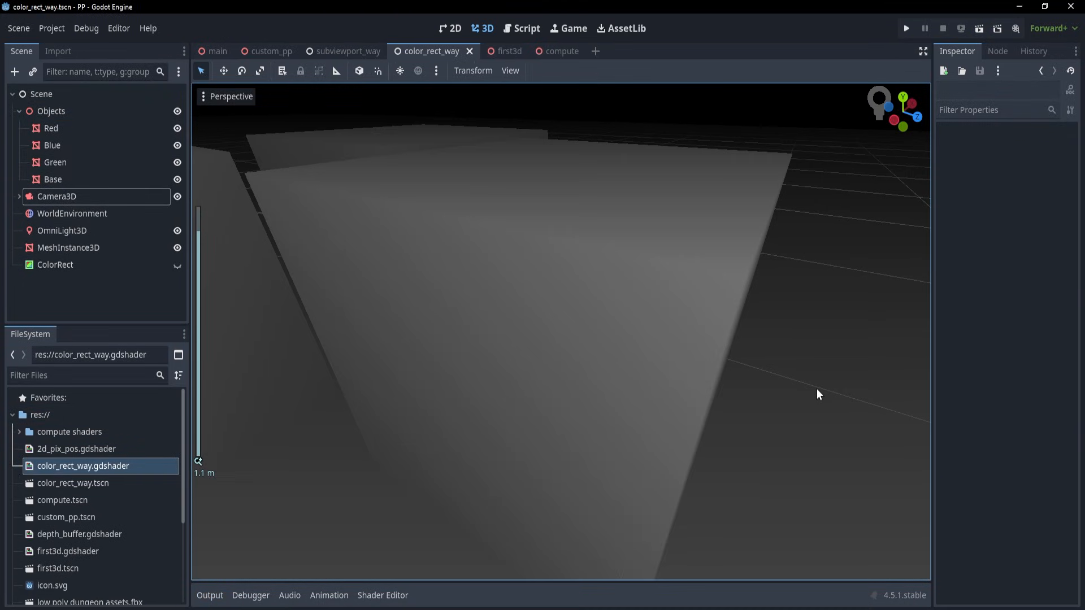
{"action": "left_click_drag", "start_coordinate": [819, 395], "coordinate": [593, 394]}
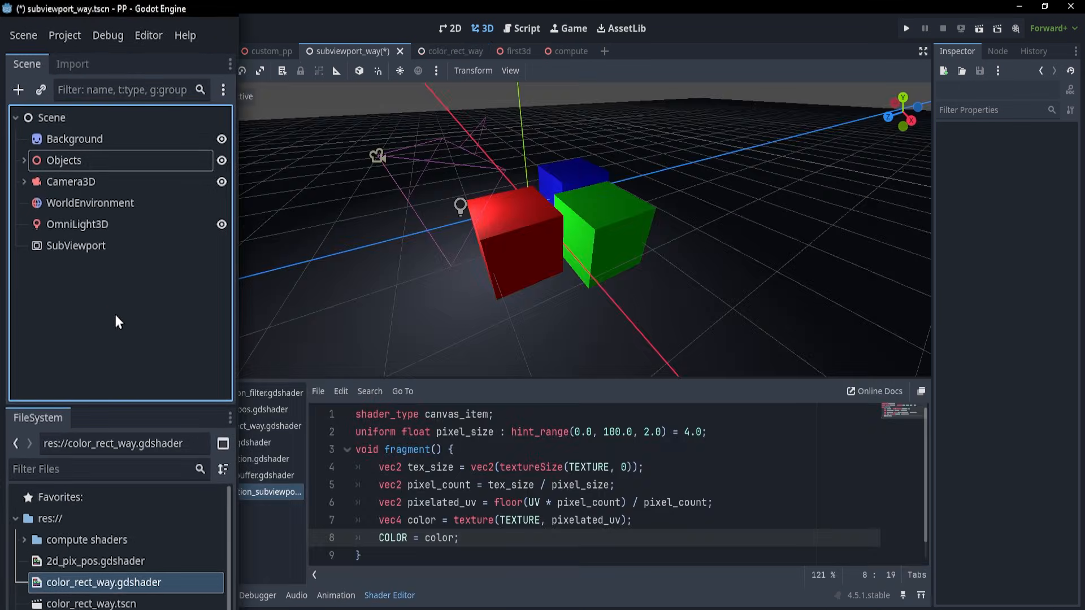
- Move the 3D nodes under SubViewport and give Background a new ViewportTexture sourced from SubViewport
{"action": "left_click", "coordinate": [76, 246]}
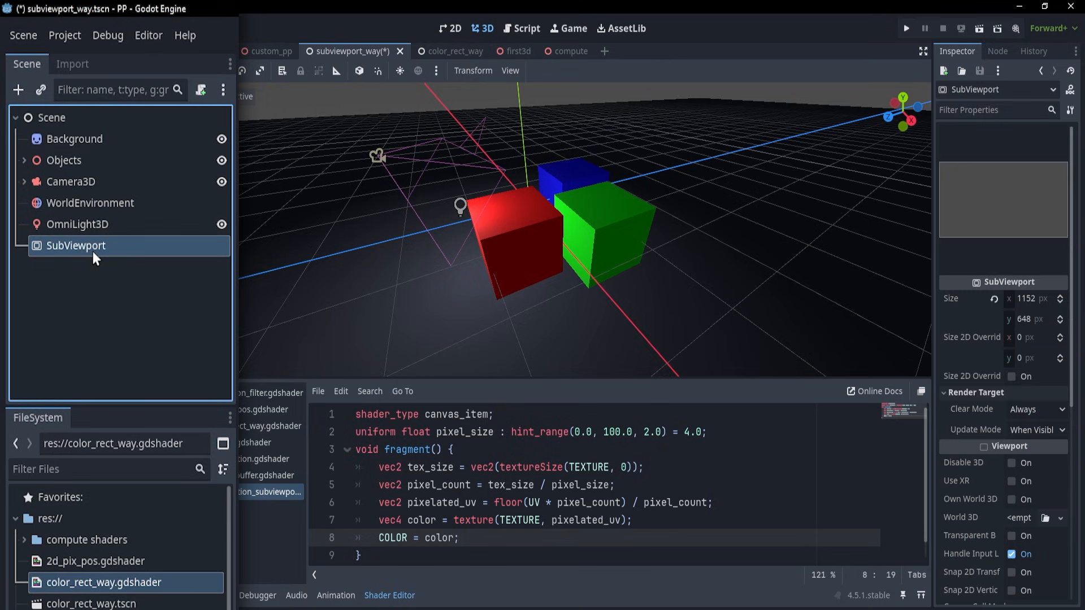
{"action": "left_click", "coordinate": [64, 159]}
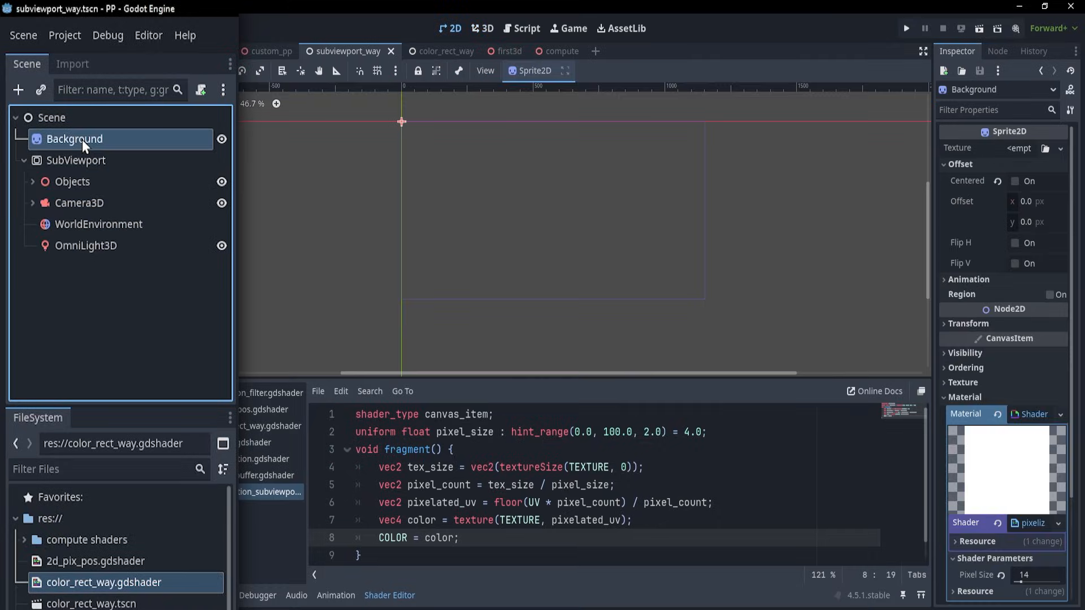
{"action": "left_click", "coordinate": [1061, 147]}
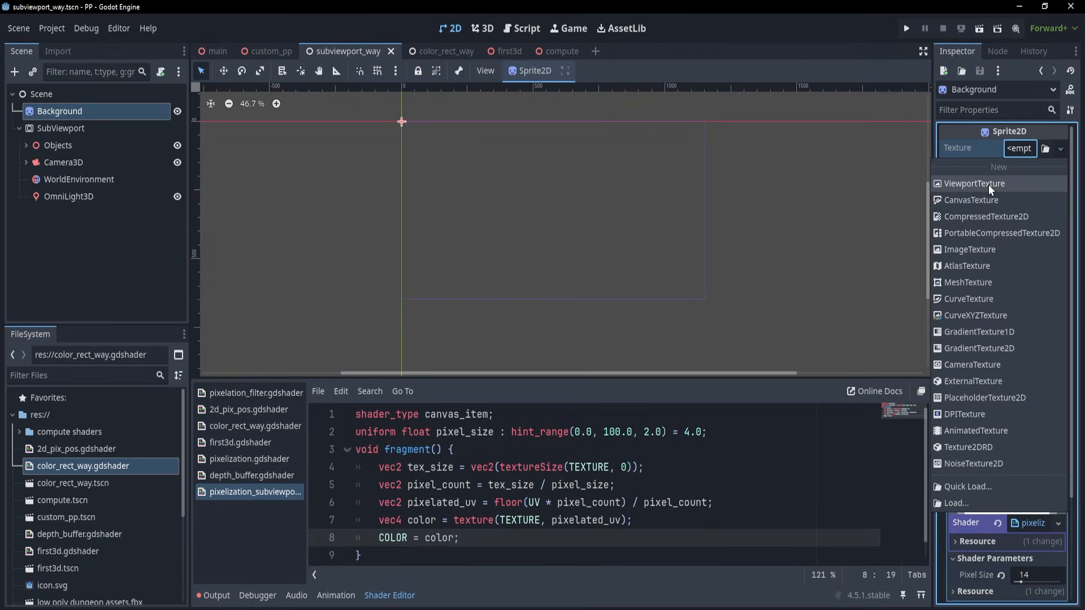
{"action": "left_click", "coordinate": [974, 183]}
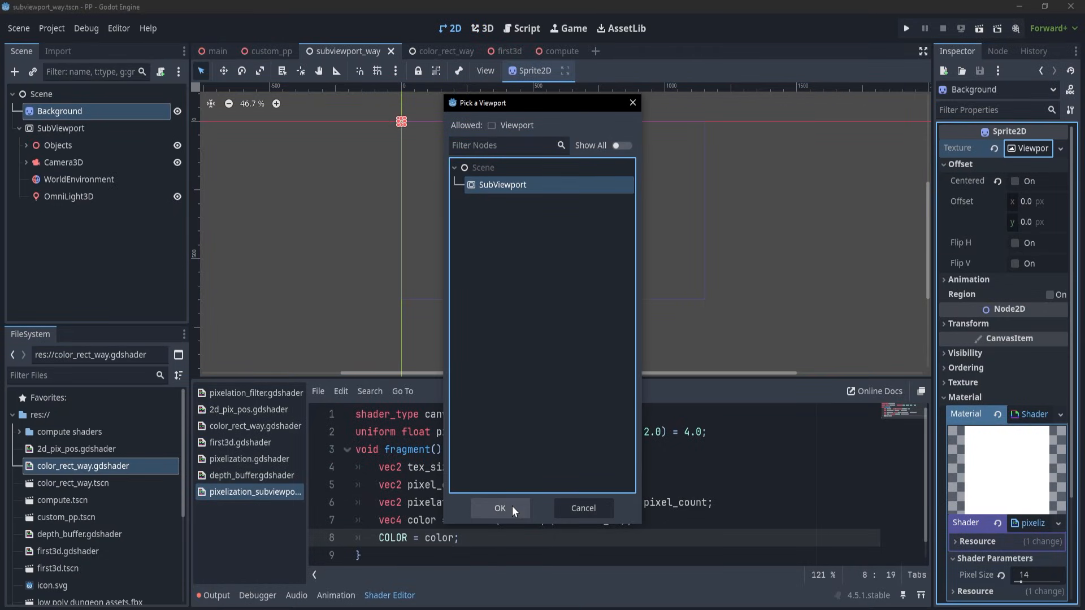
{"action": "left_click", "coordinate": [500, 508]}
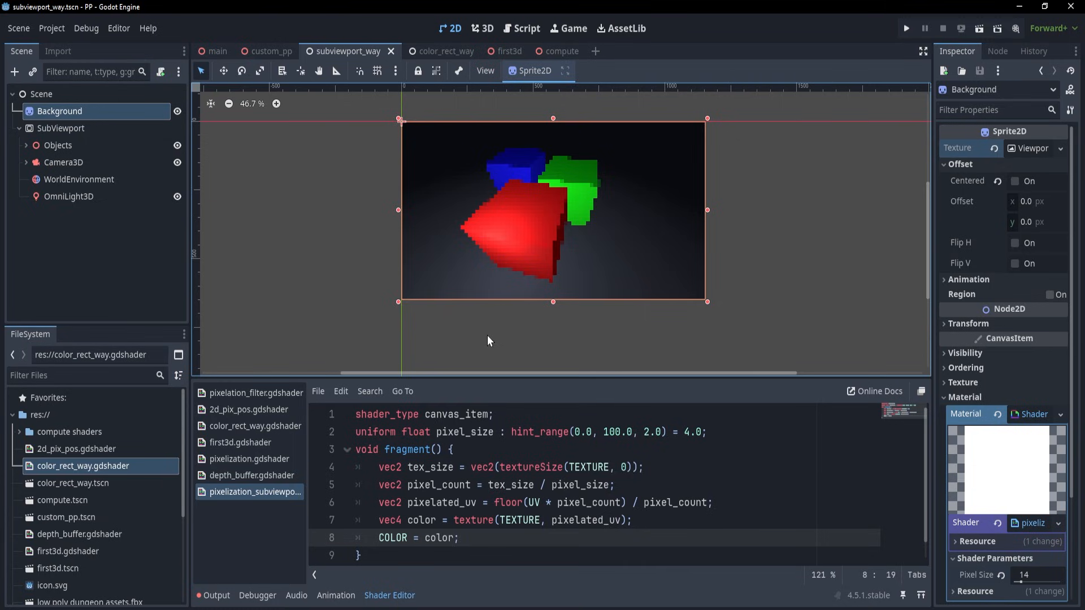
{"action": "left_click", "coordinate": [570, 467]}
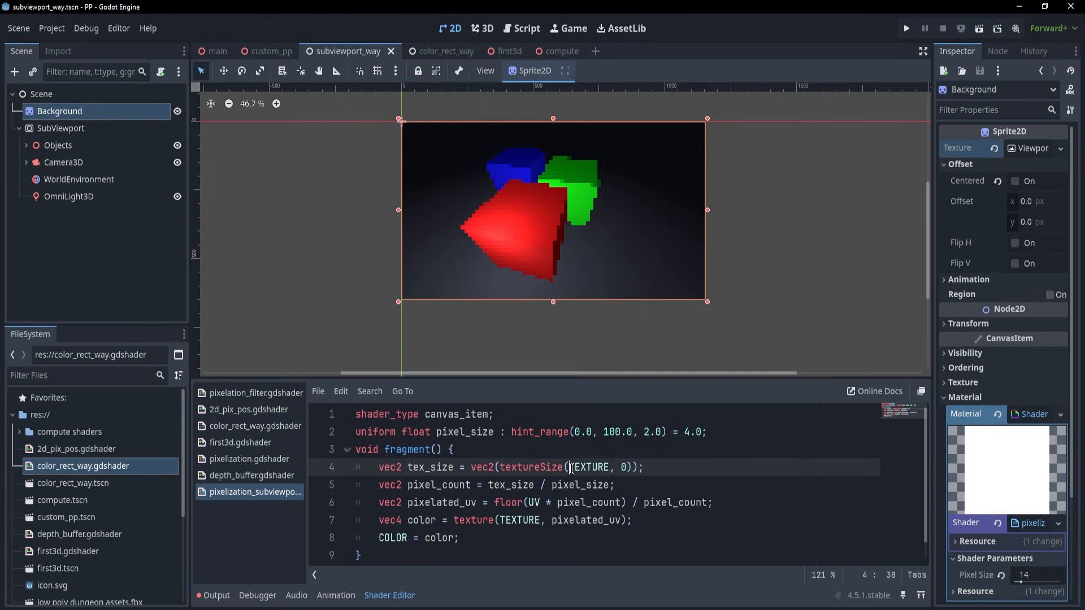
- Inspect the TEXTURE sampling word in the pixelization shader code
{"action": "double_click", "coordinate": [532, 502]}
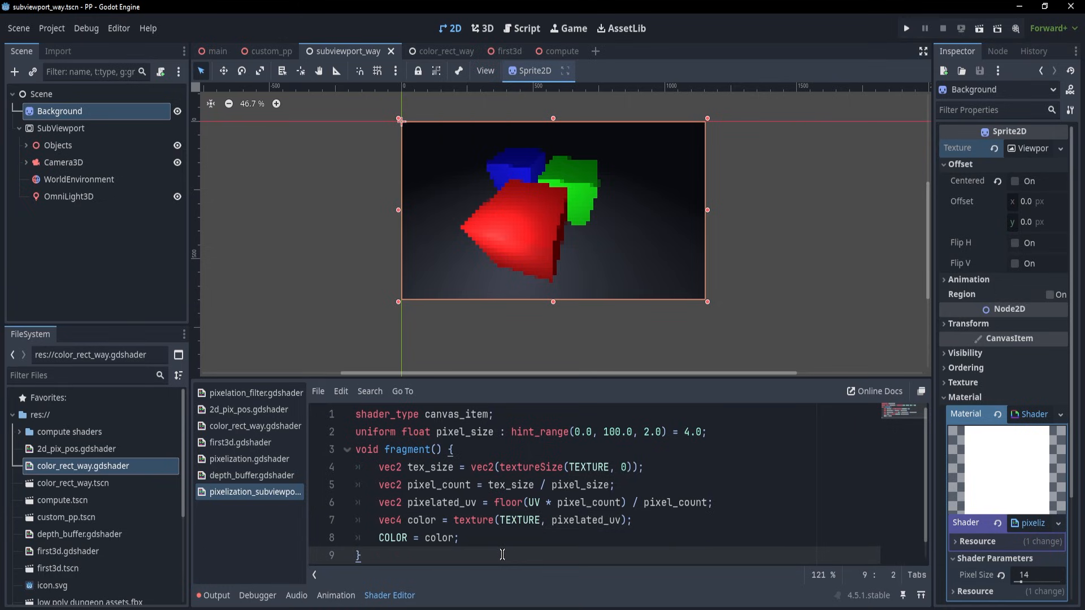
{"action": "left_click", "coordinate": [270, 51]}
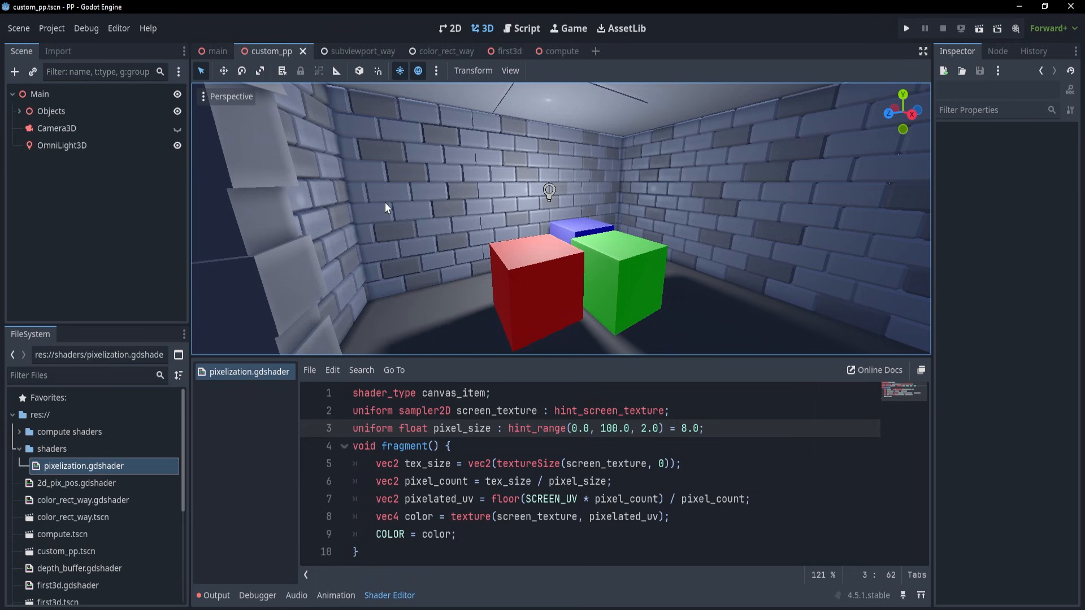
- Add a MeshInstance3D under Main with a new QuadMesh and rotate it about 76 degrees
{"action": "left_click", "coordinate": [14, 71]}
{"action": "type", "text": "MeshInstance3D"}
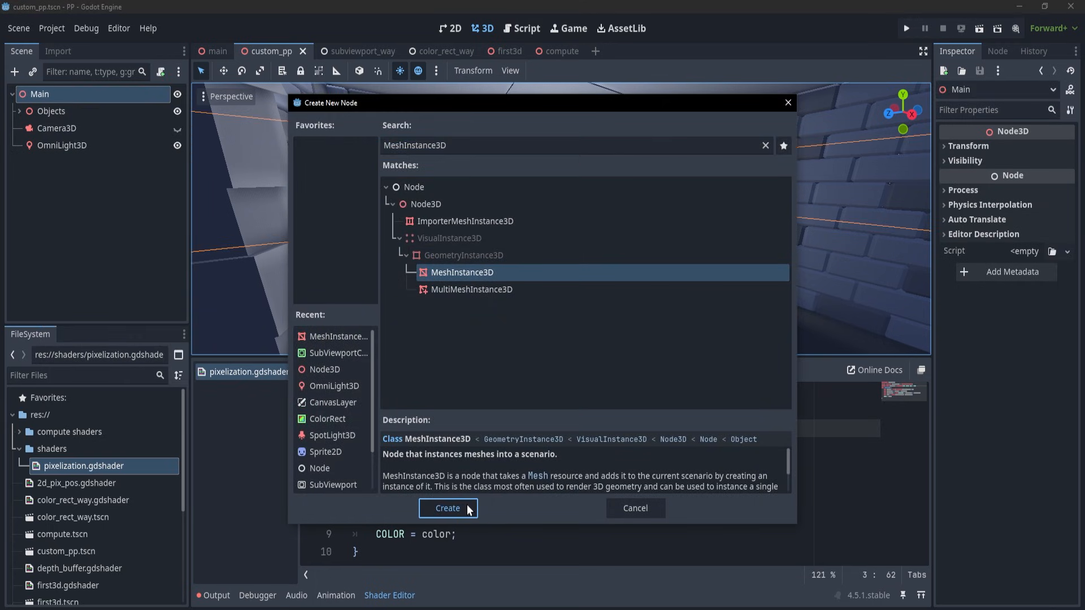
{"action": "left_click", "coordinate": [448, 507]}
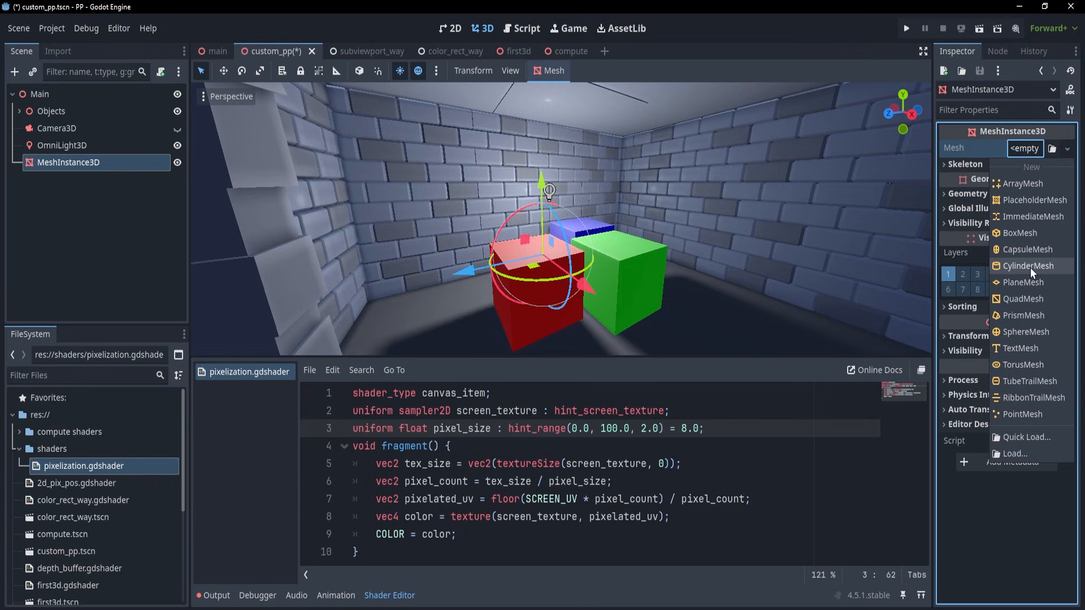
{"action": "left_click", "coordinate": [1021, 283]}
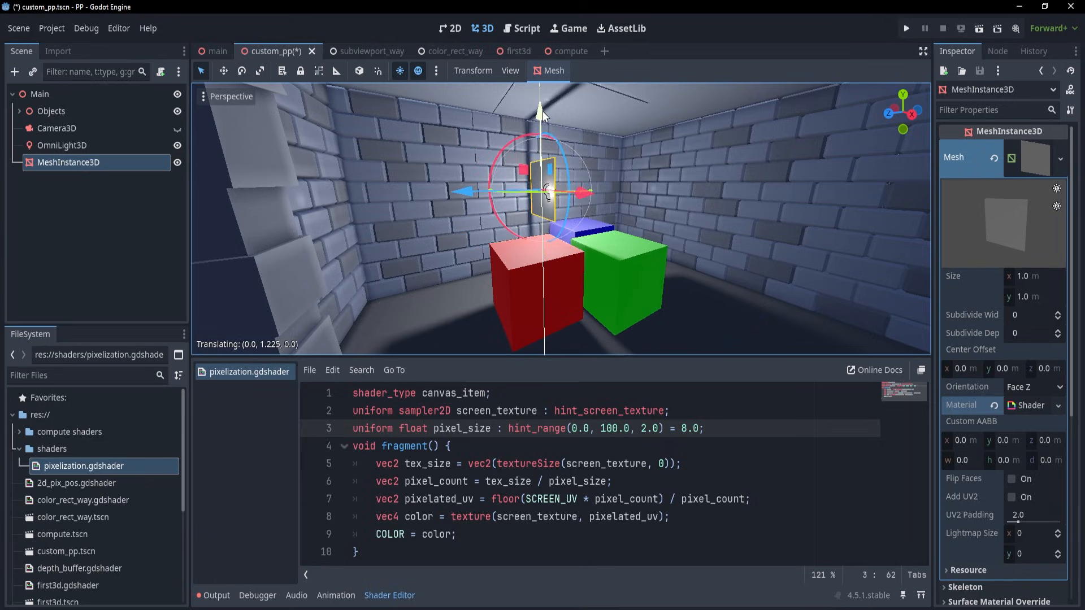
{"action": "left_click_drag", "start_coordinate": [567, 173], "coordinate": [547, 197]}
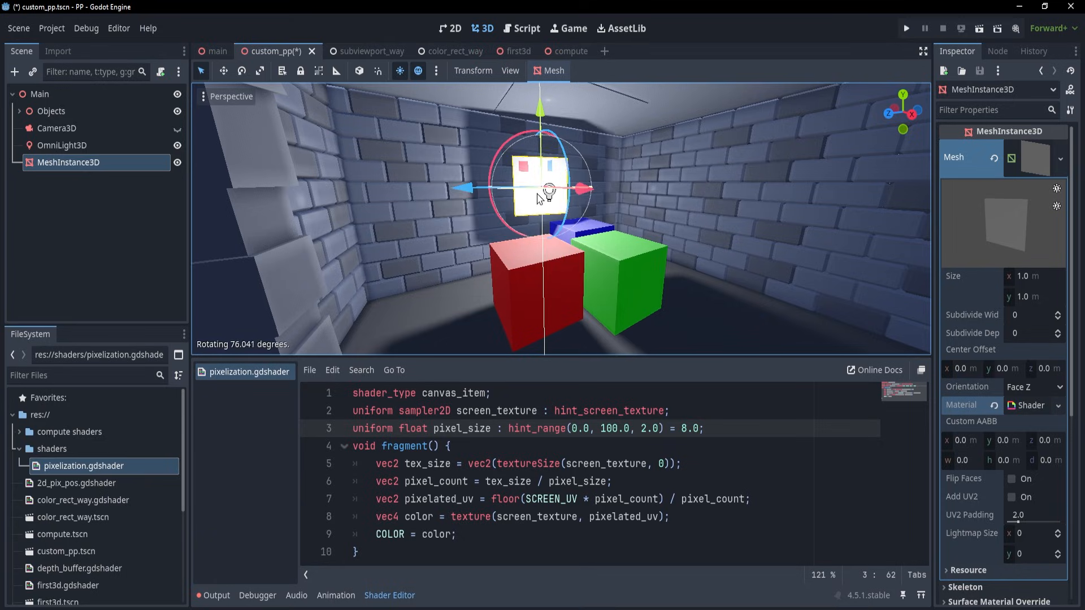
- Make the shader spatial with render_mode unshaded, fog_disabled and ALBEDO = color.rgb, then move the quad toward the cubes
{"action": "double_click", "coordinate": [452, 393]}
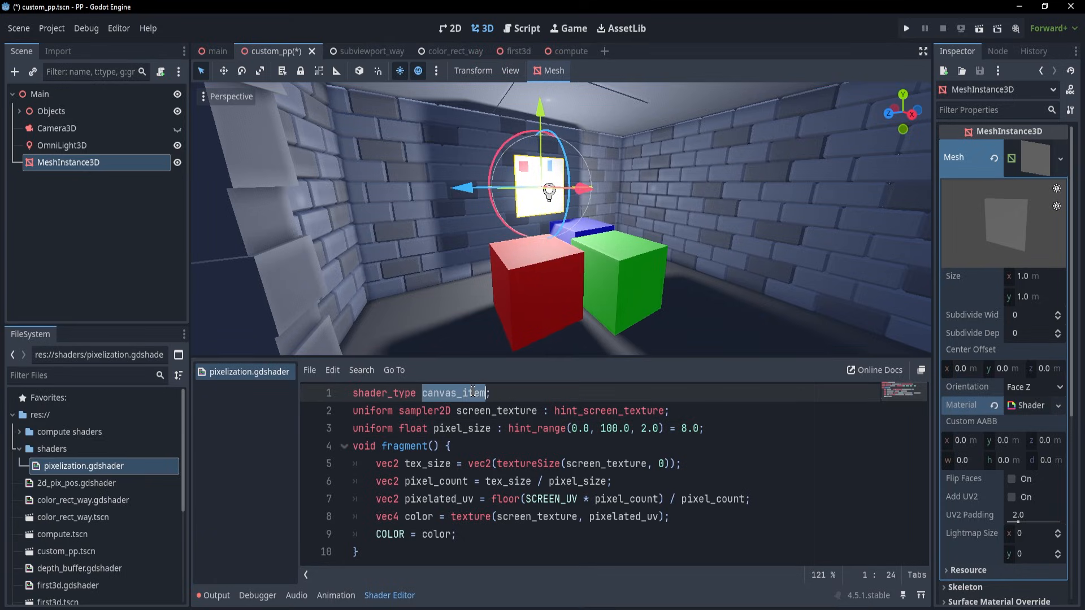
{"action": "type", "text": "spatial"}
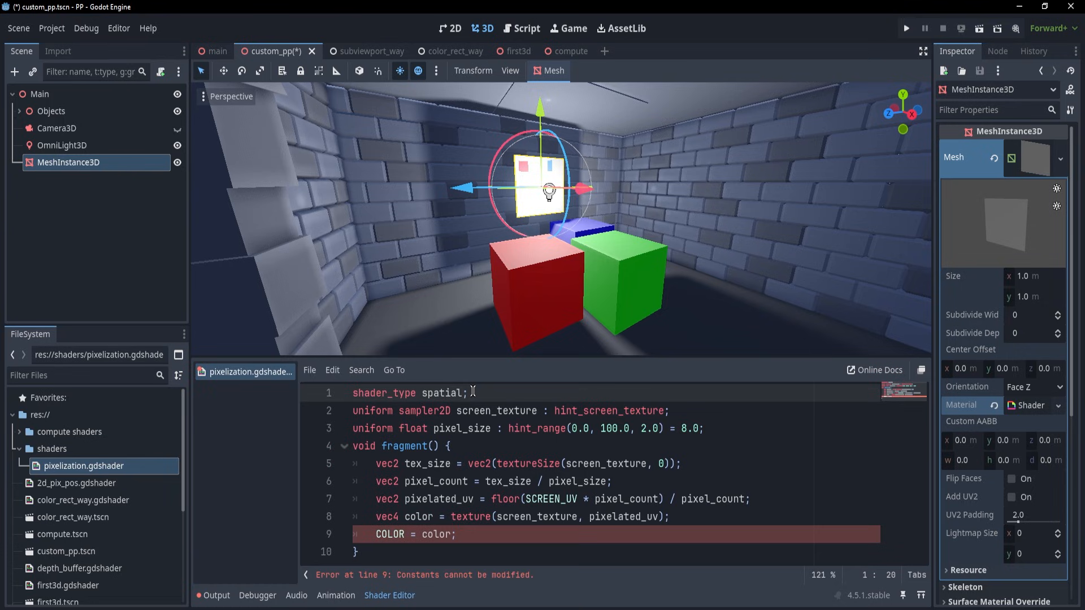
{"action": "type", "text": "render_mode"}
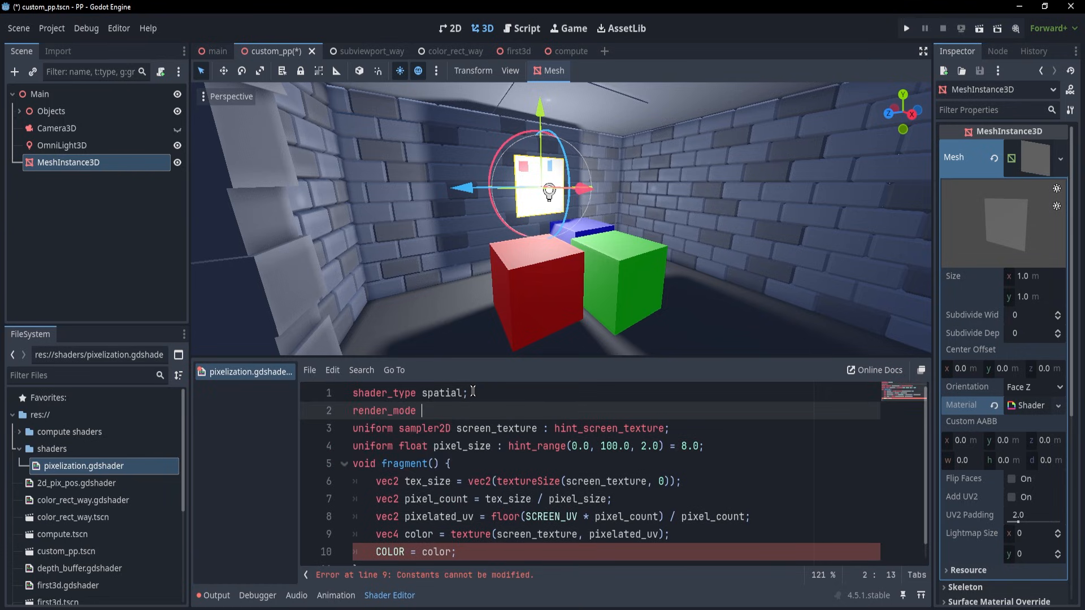
{"action": "type", "text": "unshaded,"}
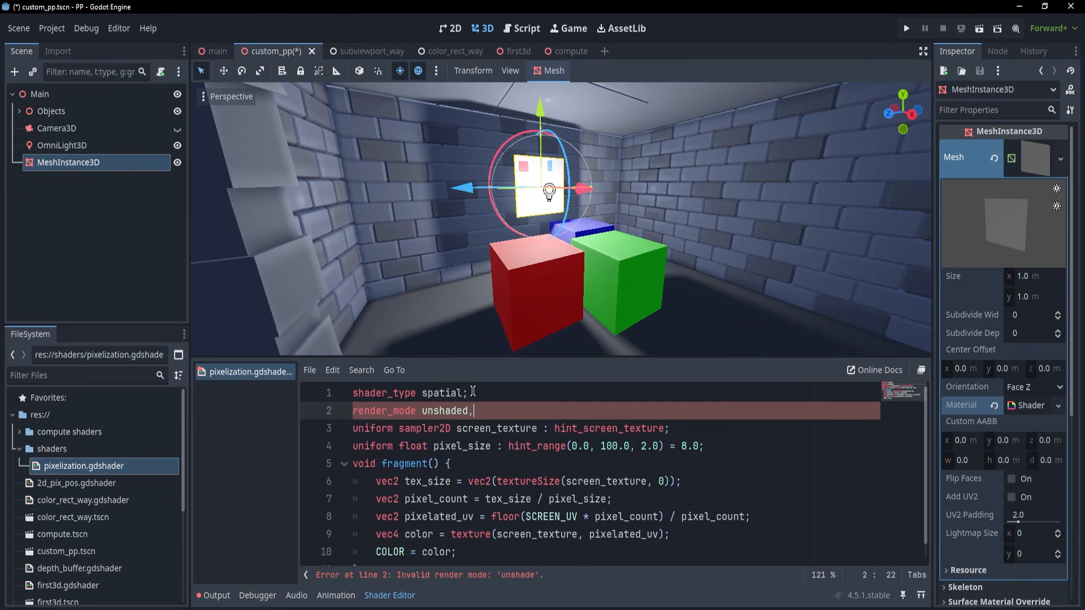
{"action": "type", "text": "fog_disabled;"}
{"action": "left_click", "coordinate": [616, 553]}
{"action": "type", "text": "ALBED"}
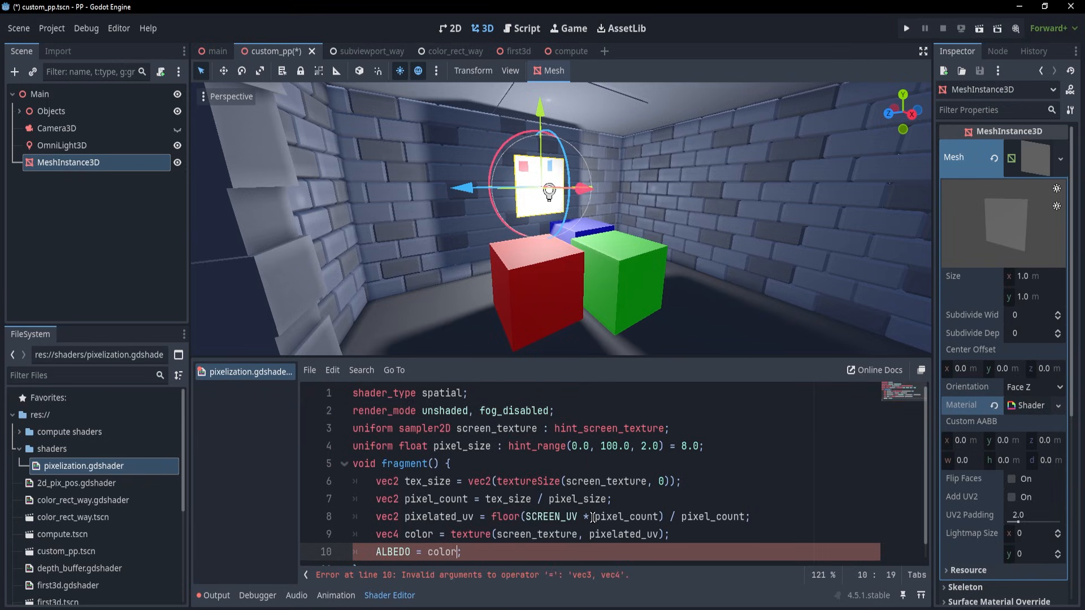
{"action": "type", "text": ".rgb"}
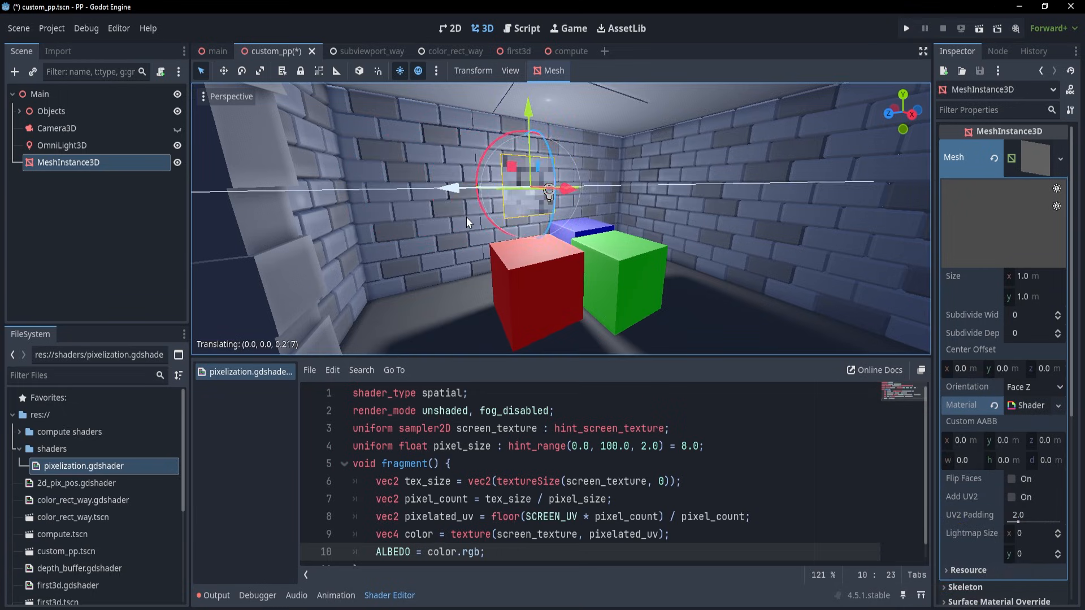
{"action": "left_click_drag", "start_coordinate": [554, 190], "coordinate": [532, 193]}
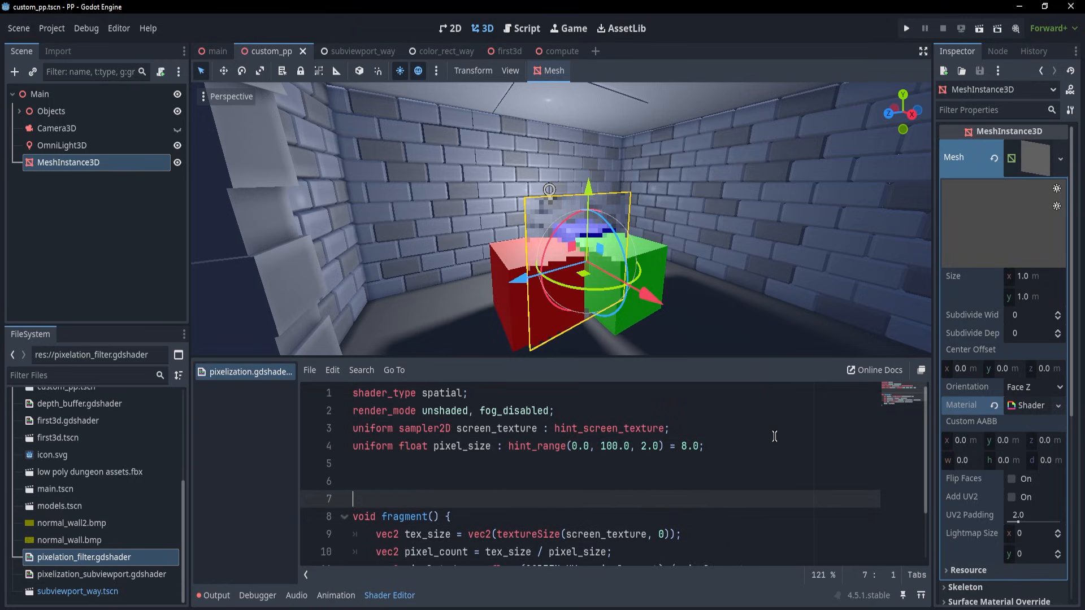
- Write void vertex() { POSITION = vec4(VERTEX.xy, 1.0, 1.0); } above the fragment function
{"action": "type", "text": "void ve"}
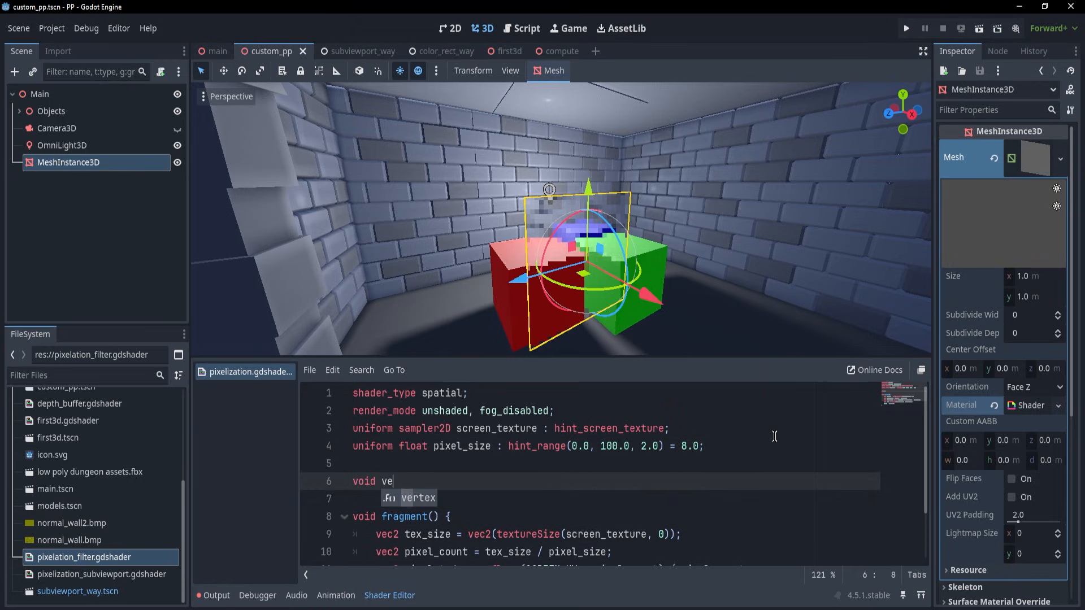
{"action": "type", "text": "POSITION = vec4("}
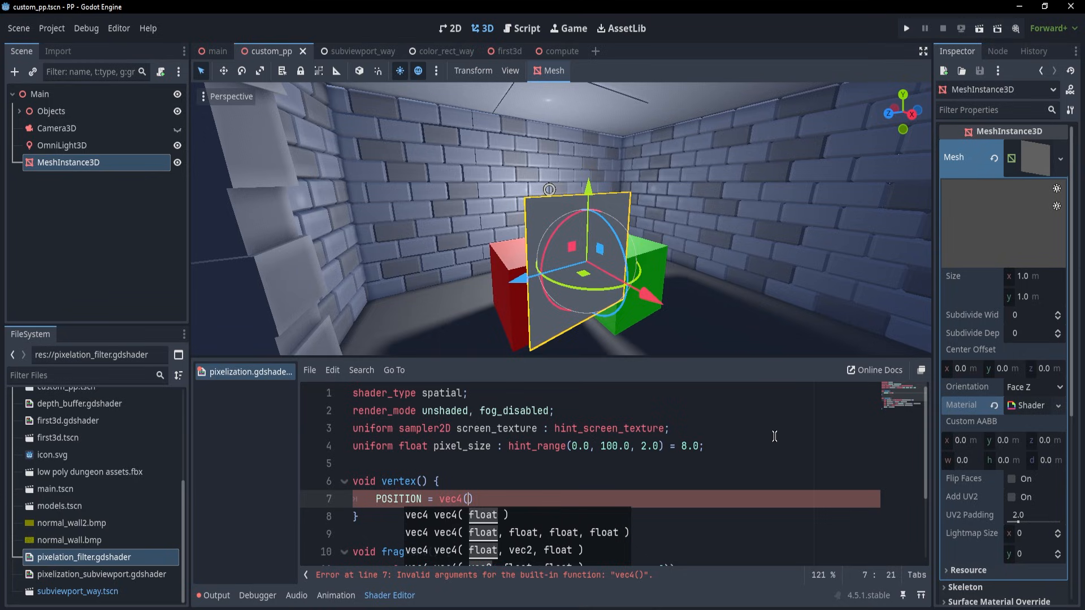
{"action": "type", "text": "VERTEX.xy"}
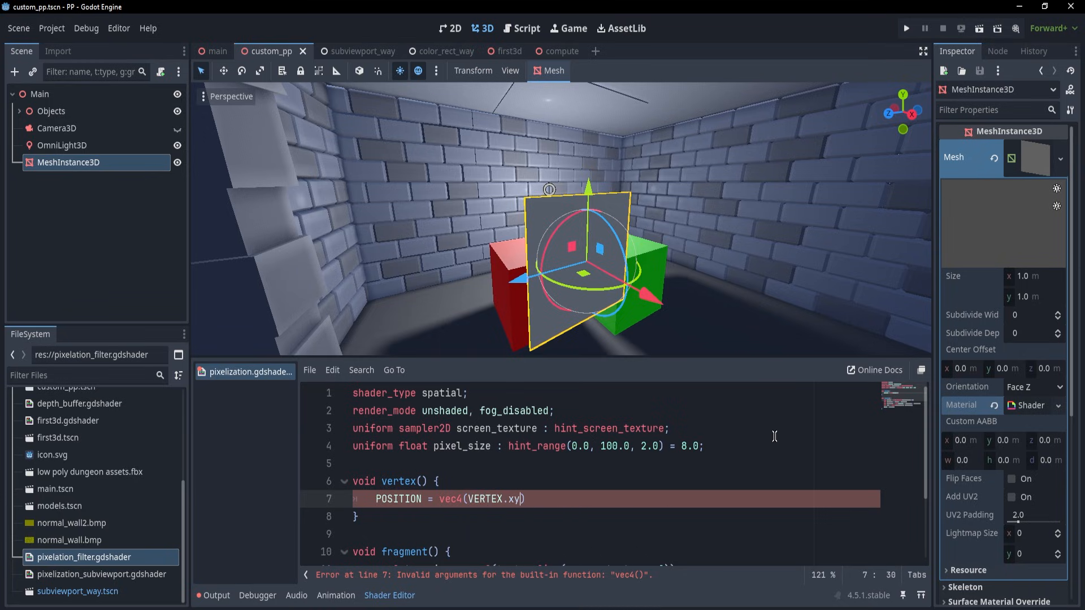
{"action": "type", "text": ", 1."}
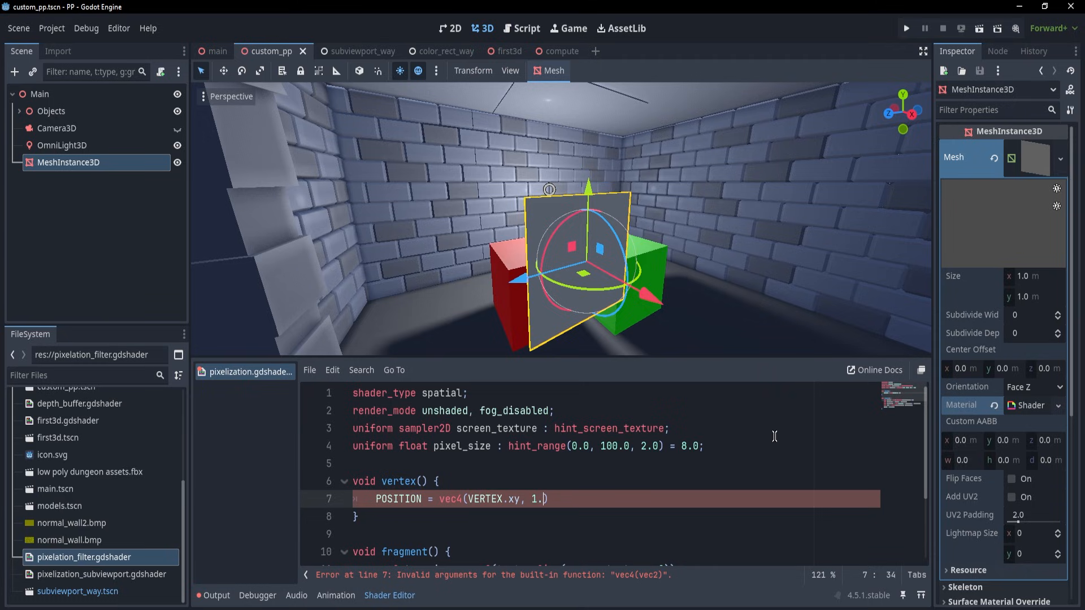
{"action": "type", "text": ", 1.0"}
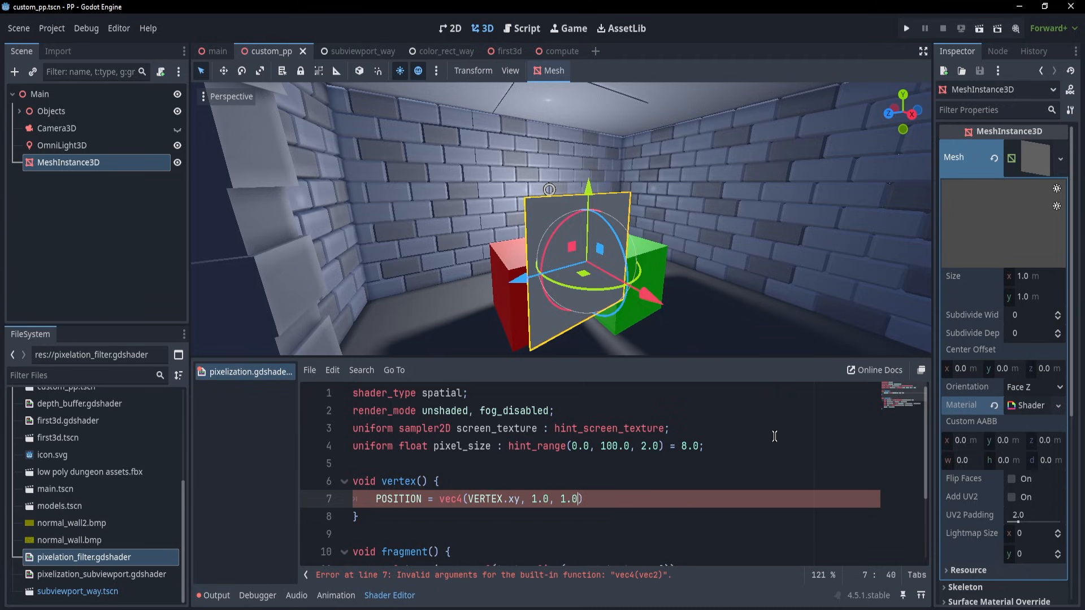
{"action": "type", "text": ";"}
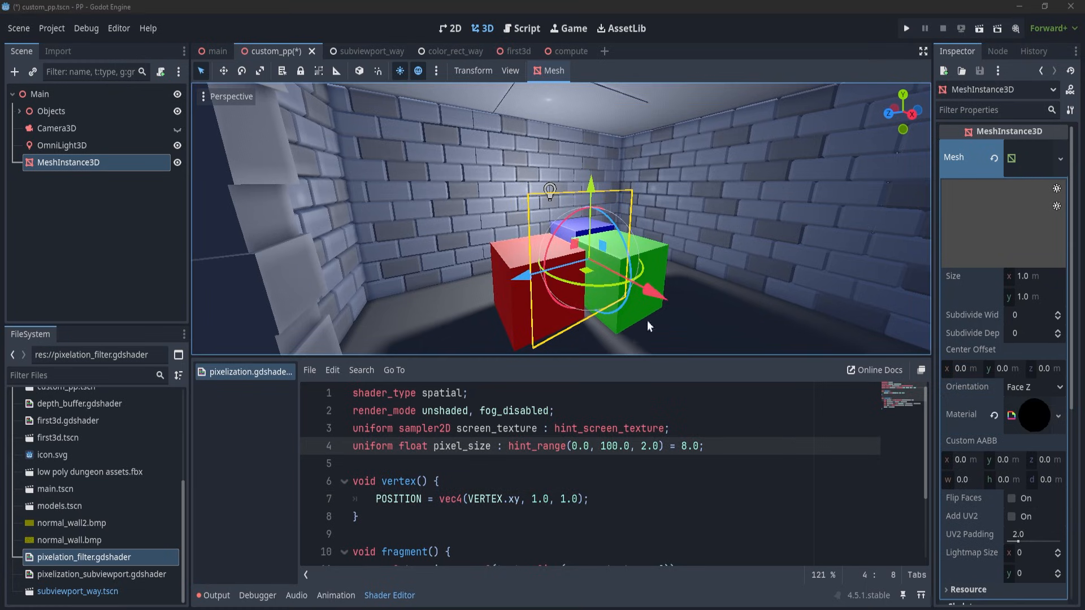
{"action": "mouse_move", "coordinate": [643, 299]}
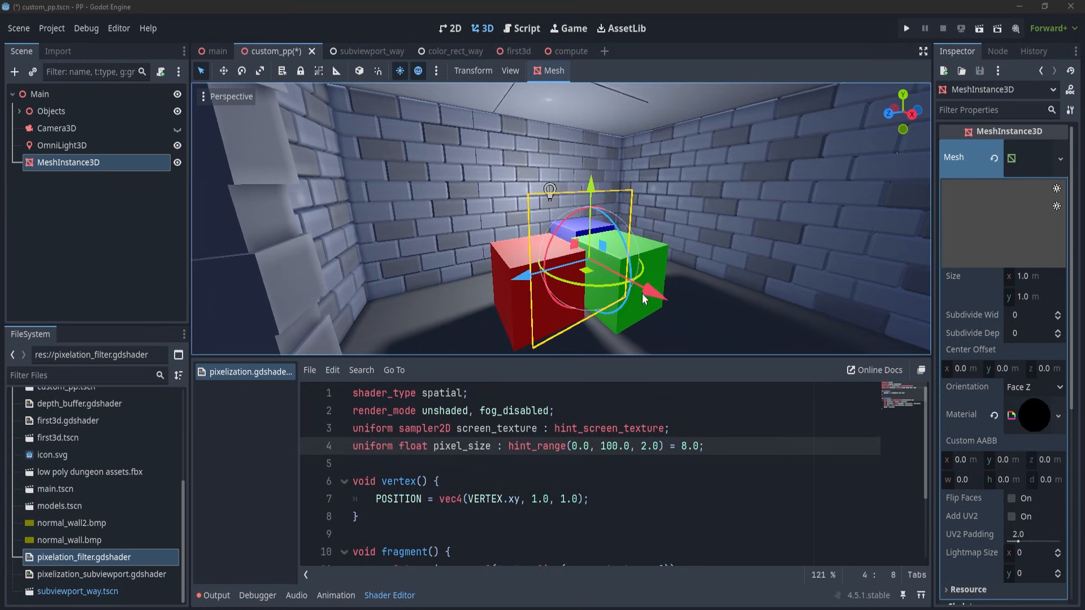
{"action": "mouse_move", "coordinate": [568, 283]}
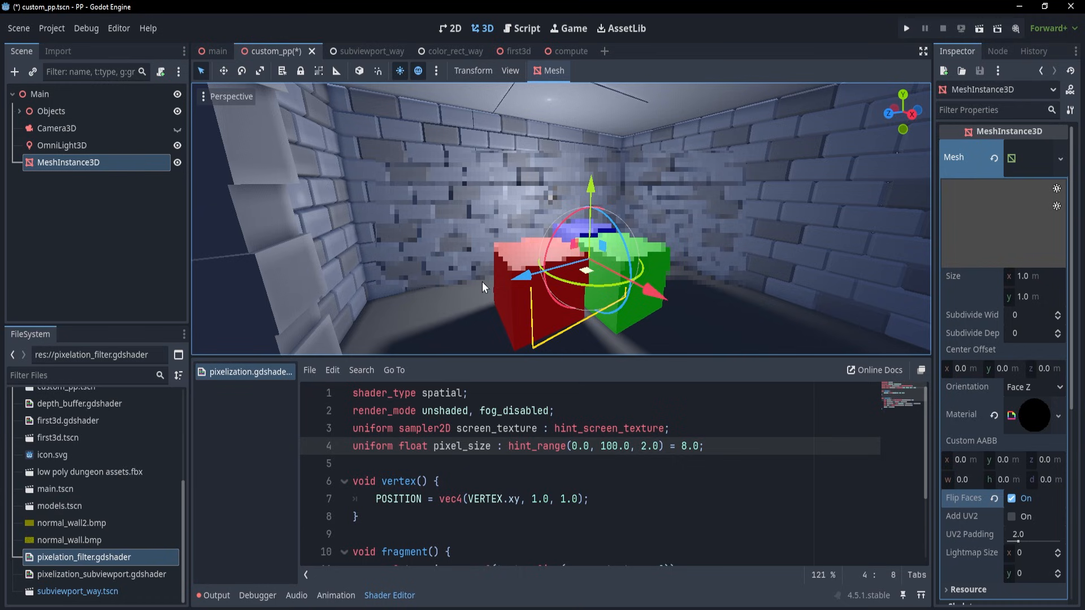
{"action": "mouse_move", "coordinate": [372, 155]}
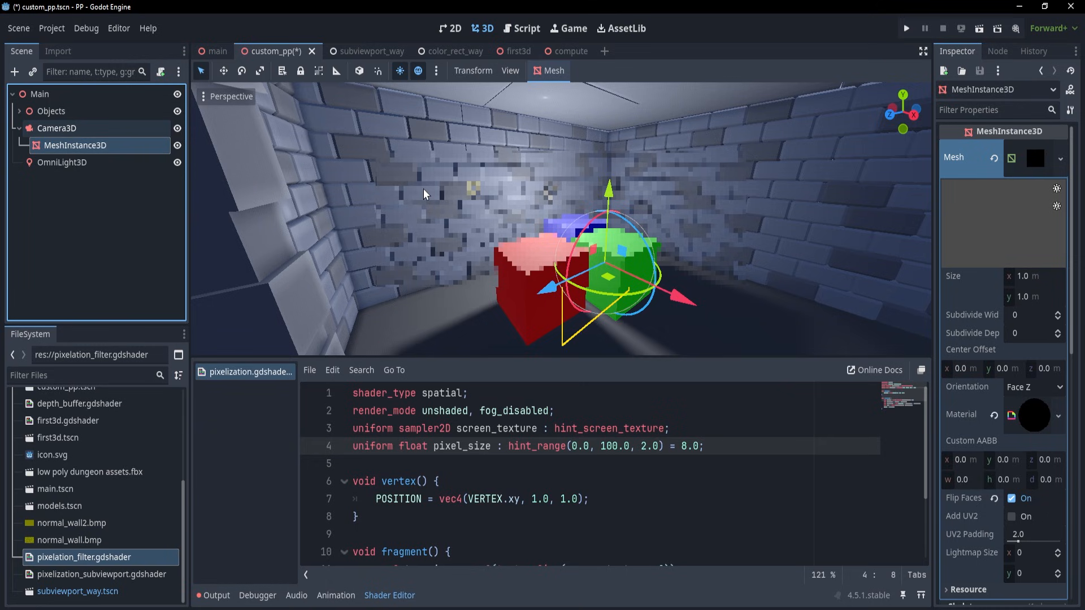
- Scroll the Inspector to the QuadMesh Size and begin editing its x (width) value of 1.0
{"action": "scroll", "scroll_direction": "down", "scroll_amount": 3}
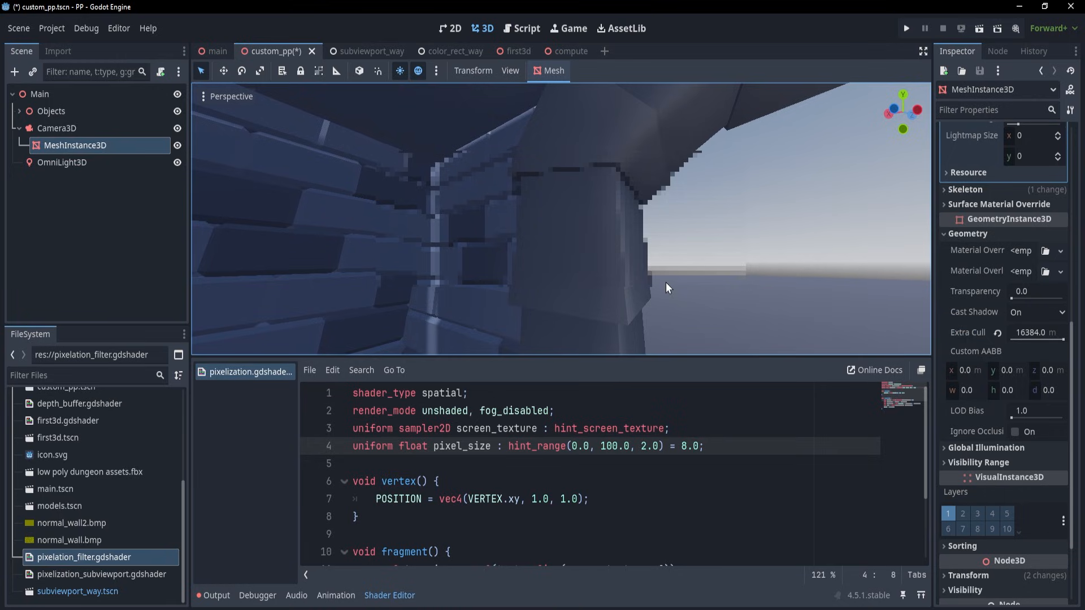
{"action": "mouse_move", "coordinate": [926, 98]}
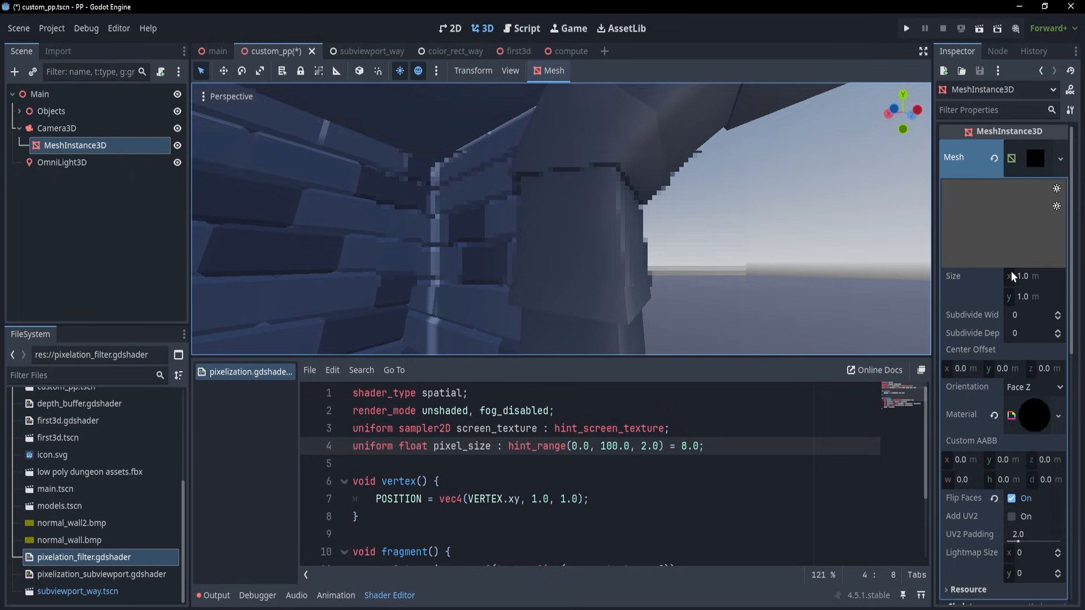
{"action": "mouse_move", "coordinate": [1032, 297]}
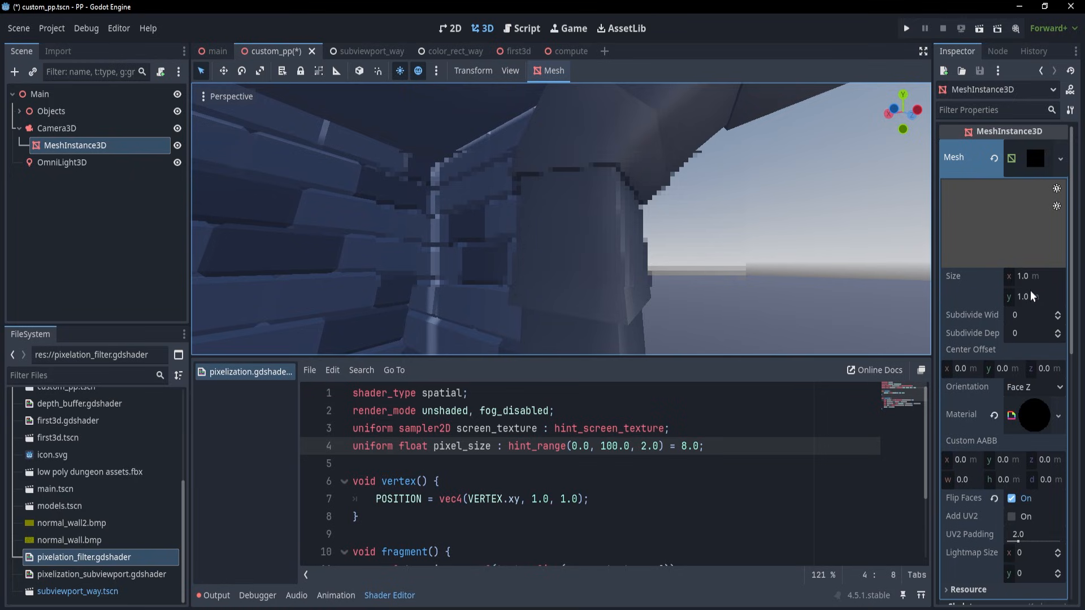
{"action": "left_click", "coordinate": [1031, 276]}
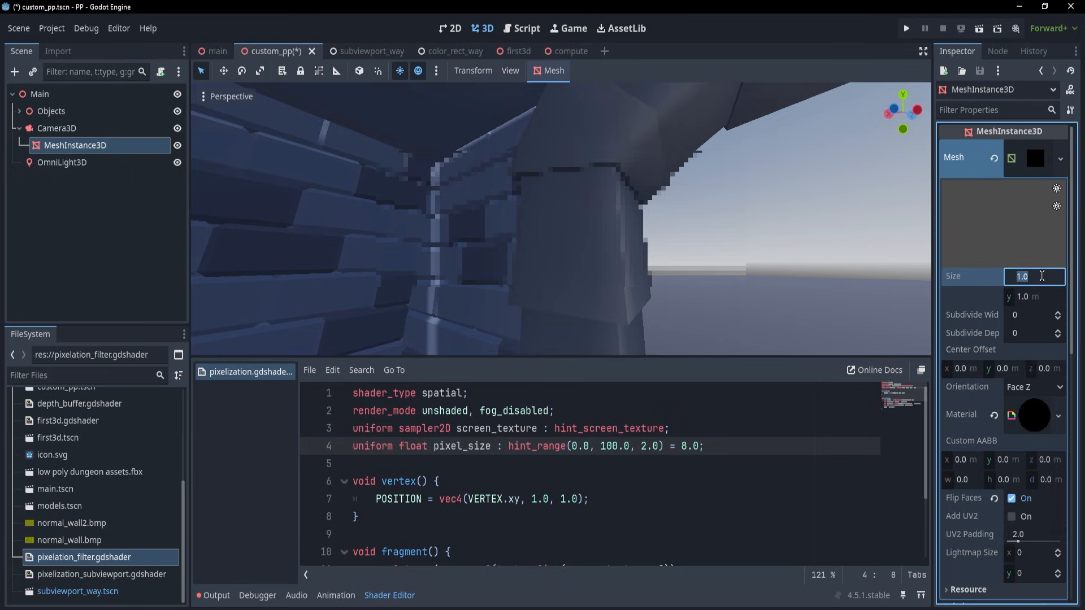